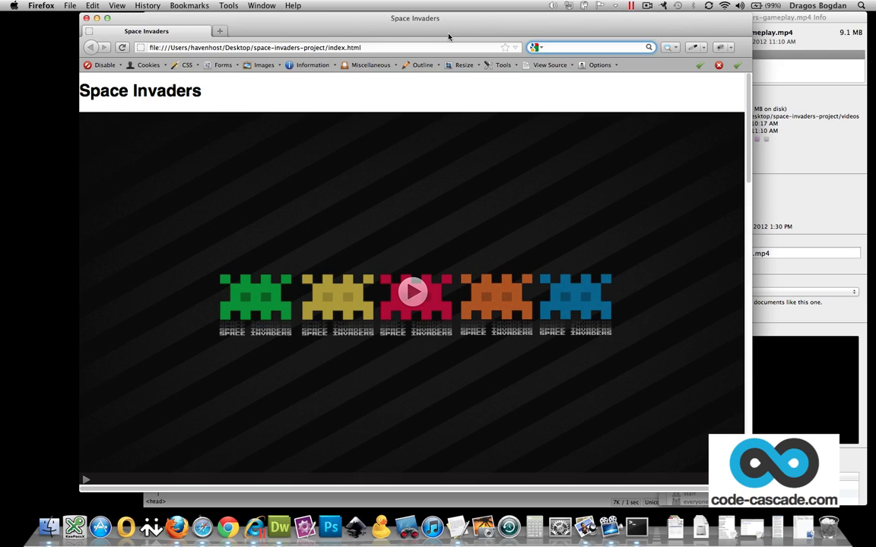
- Scroll the Firefox page down to the Space Invaders history text and gameplay file info
left_click(592, 47)
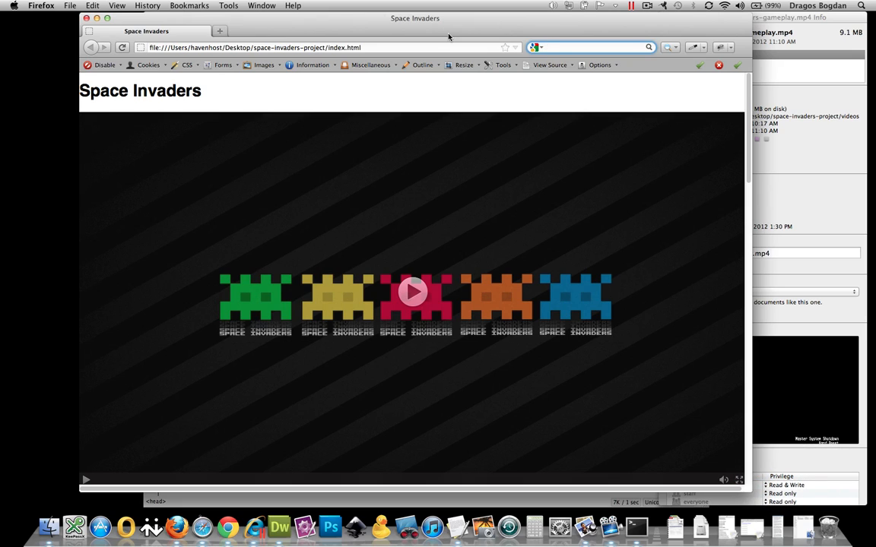
left_click(590, 47)
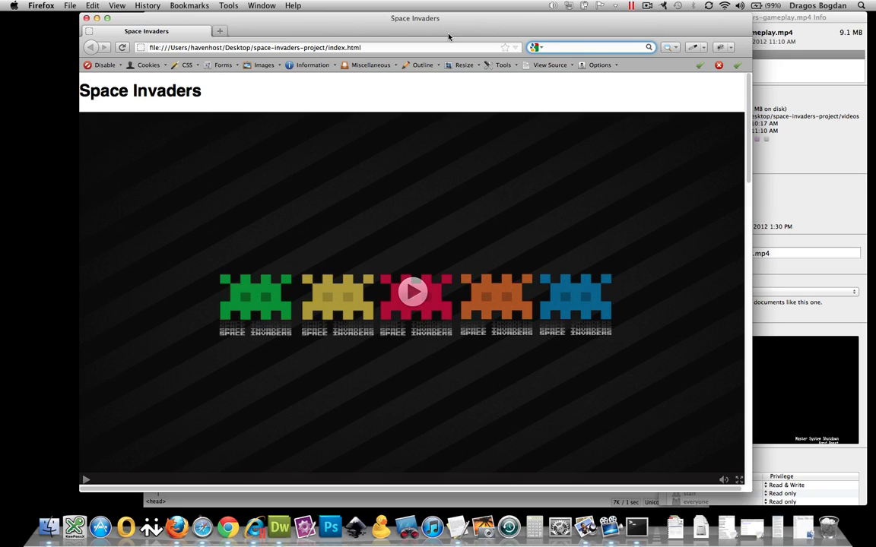
left_click(593, 47)
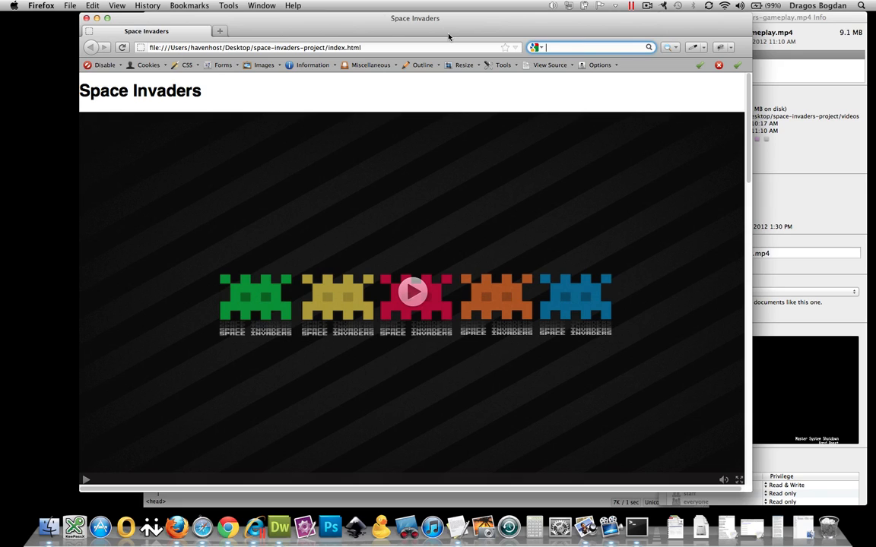
scroll("down", 3)
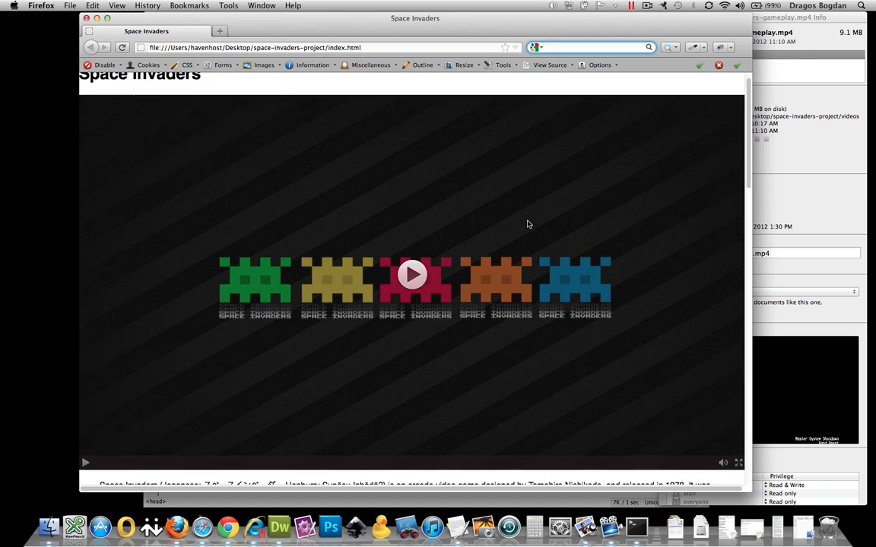
scroll("down", 3)
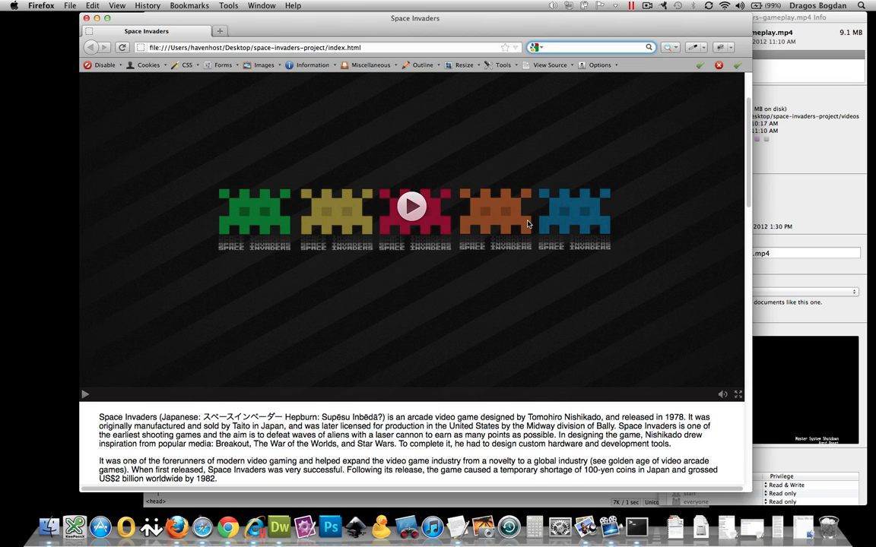
left_click(591, 47)
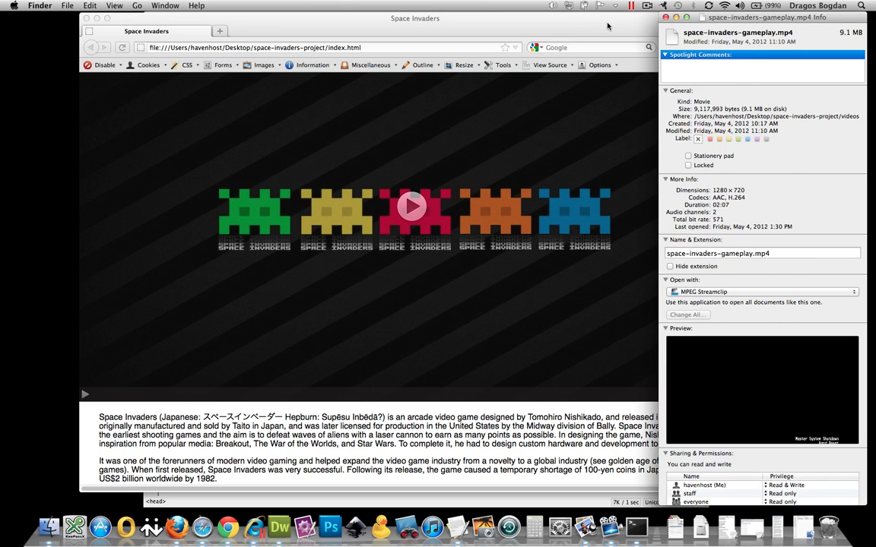
mouse_move(720, 186)
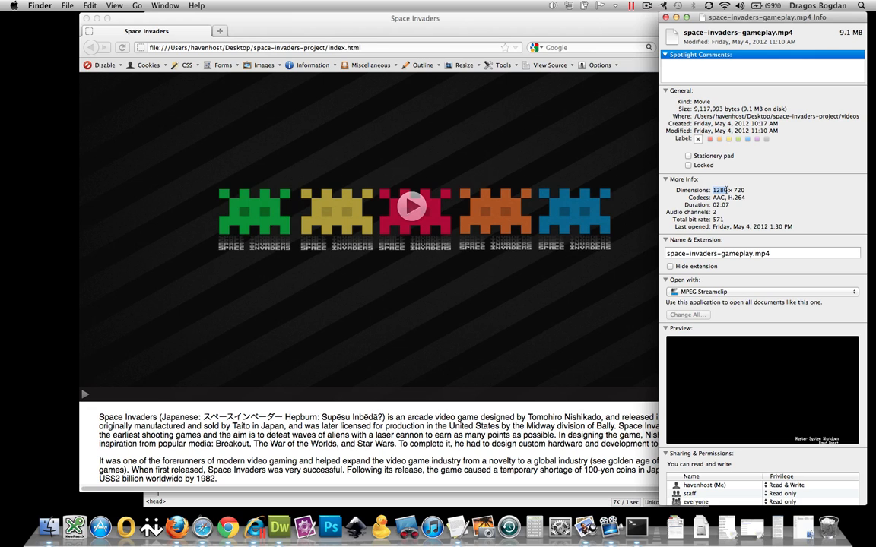
left_click(398, 39)
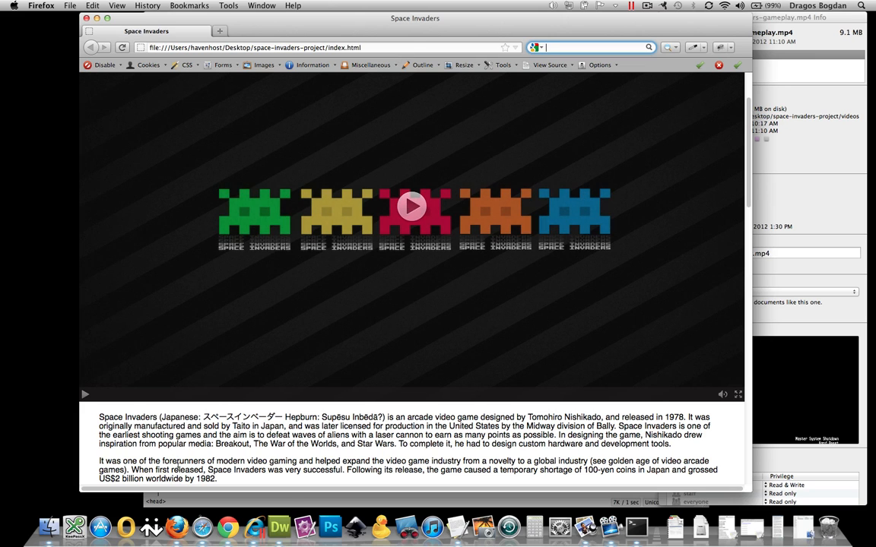
- Check the video tag's 1280 width and 720 height in index.html Code view
left_click(279, 527)
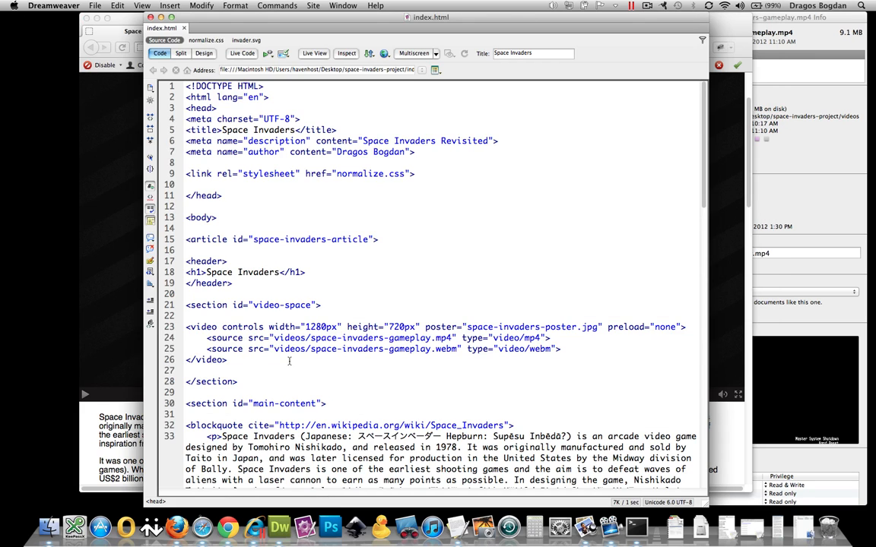
scroll("down", 3)
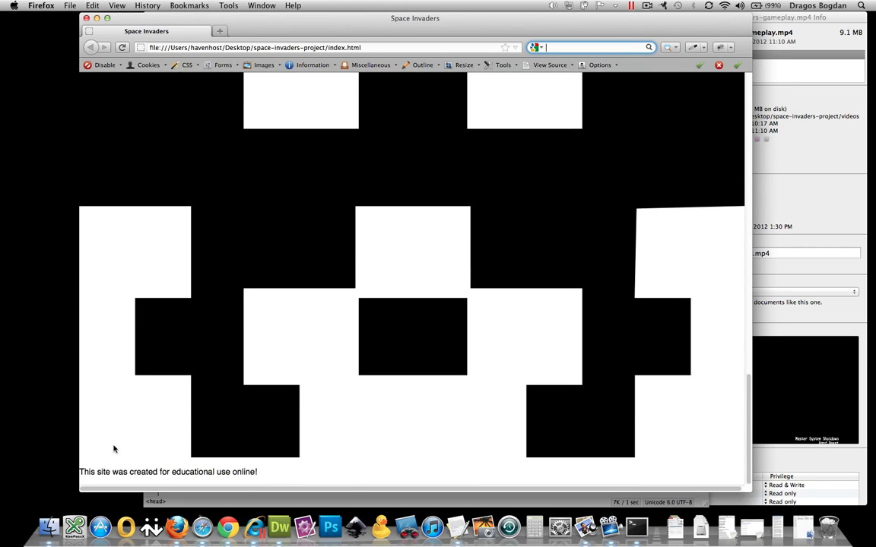
scroll("up", 3)
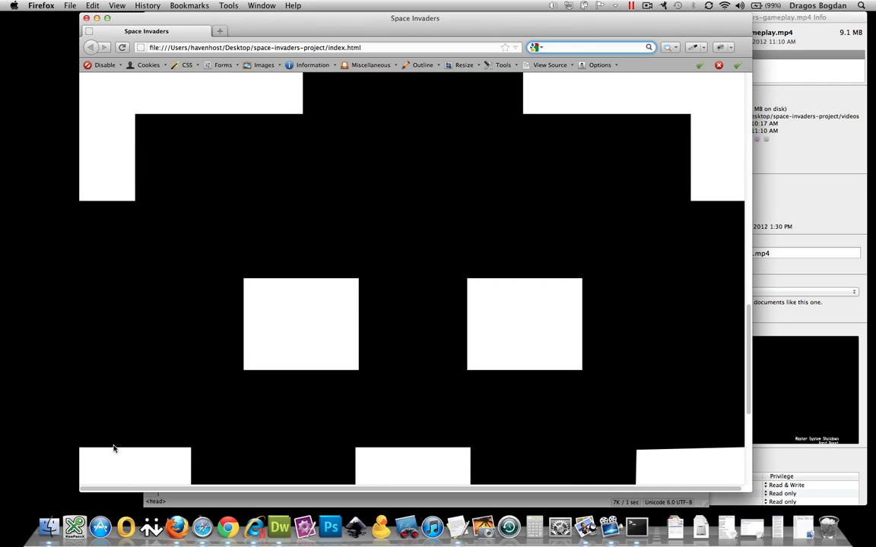
- Switch to Internet Explorer to see the giant invader fallback GIF above the footer
left_click(593, 47)
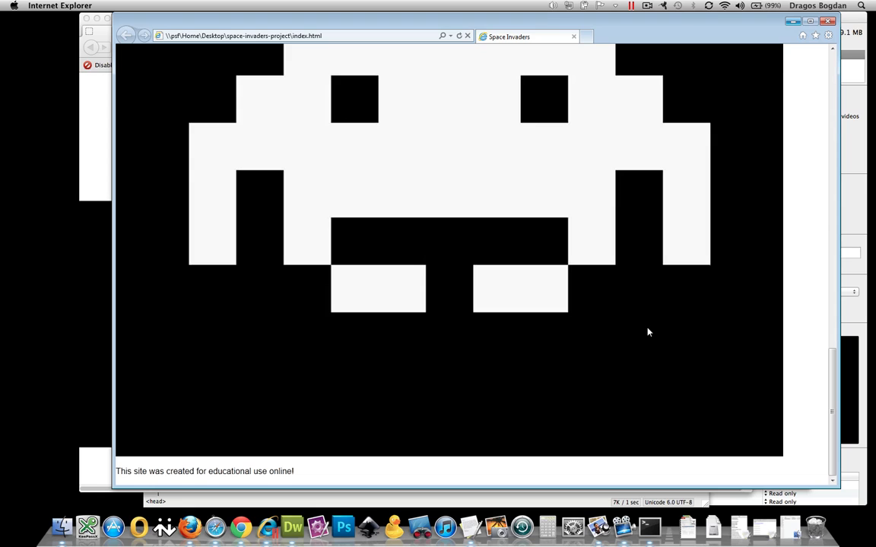
mouse_move(512, 363)
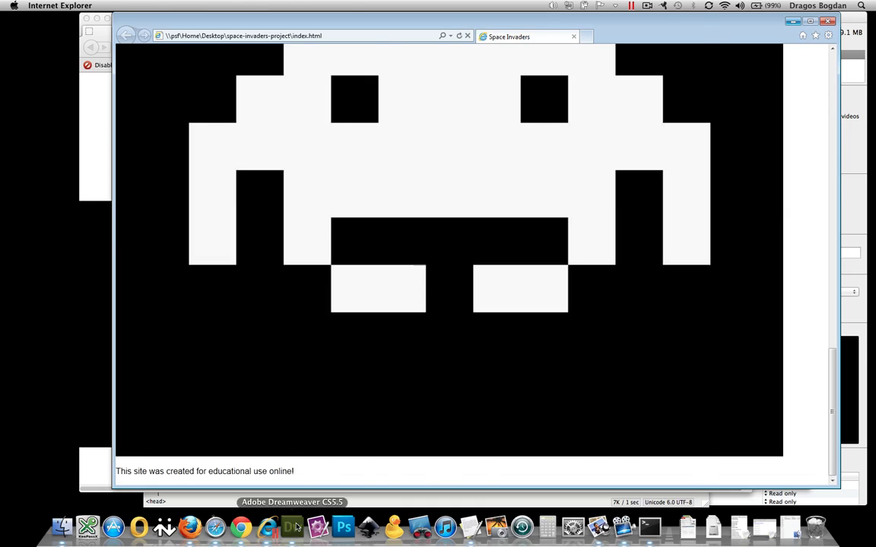
- Return to Dreamweaver's index.html code showing the 1280px invader SVG and IE fallback GIF
left_click(292, 526)
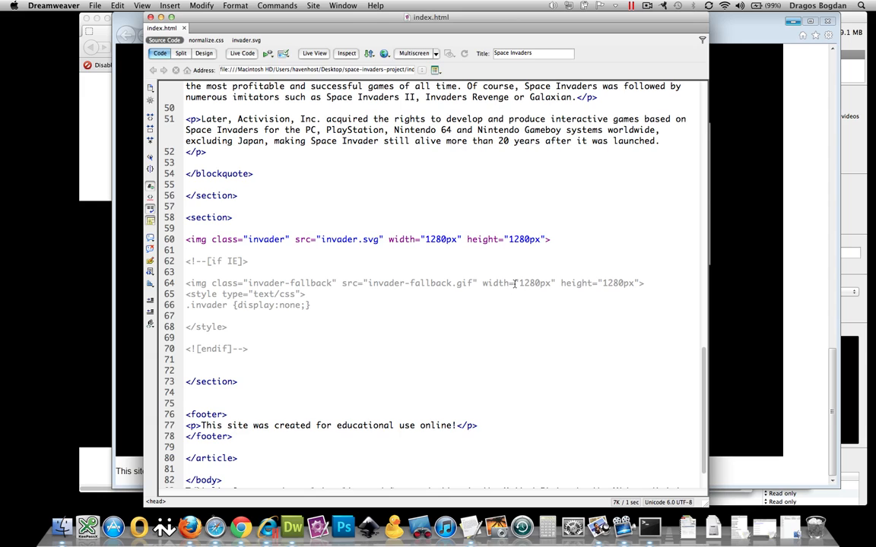
mouse_move(547, 283)
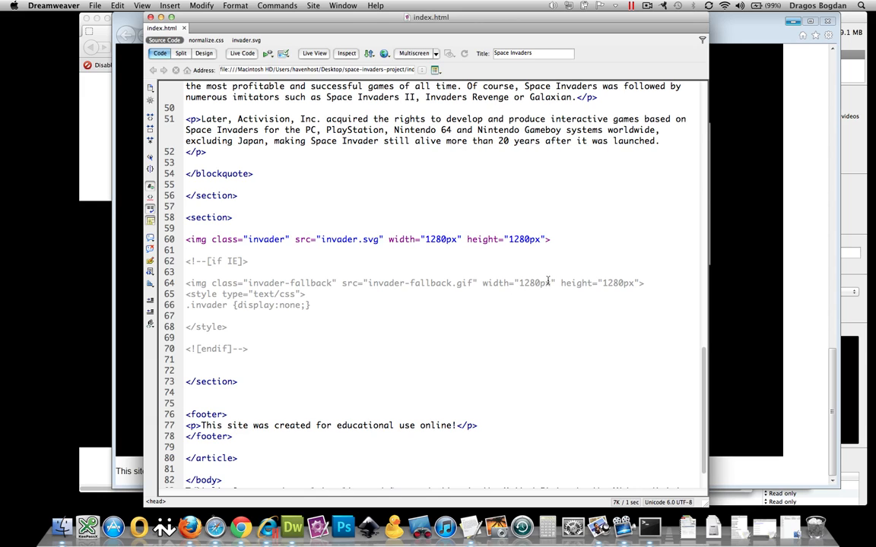
mouse_move(640, 283)
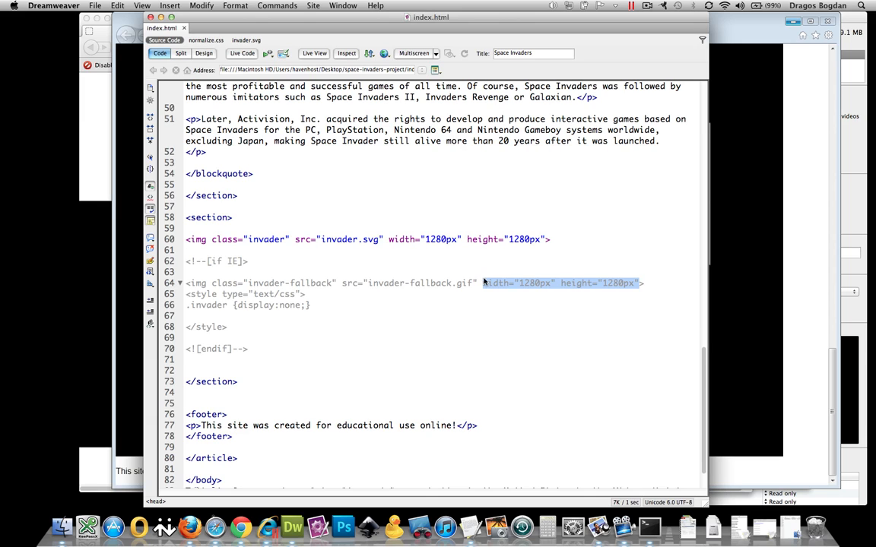
mouse_move(557, 288)
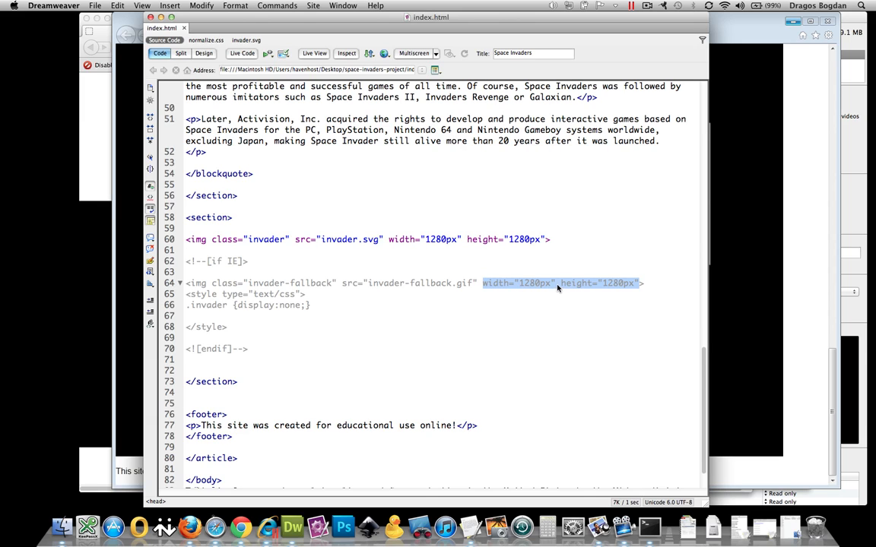
mouse_move(539, 333)
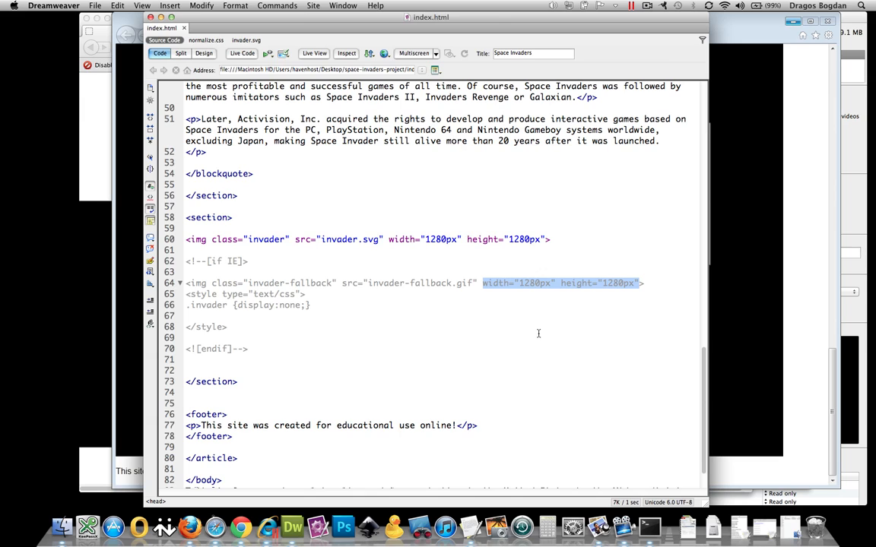
mouse_move(562, 317)
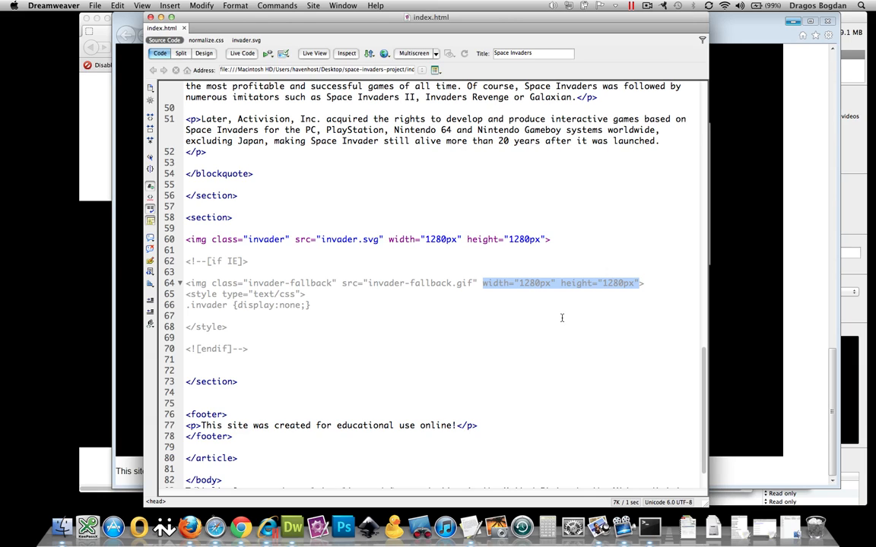
mouse_move(345, 209)
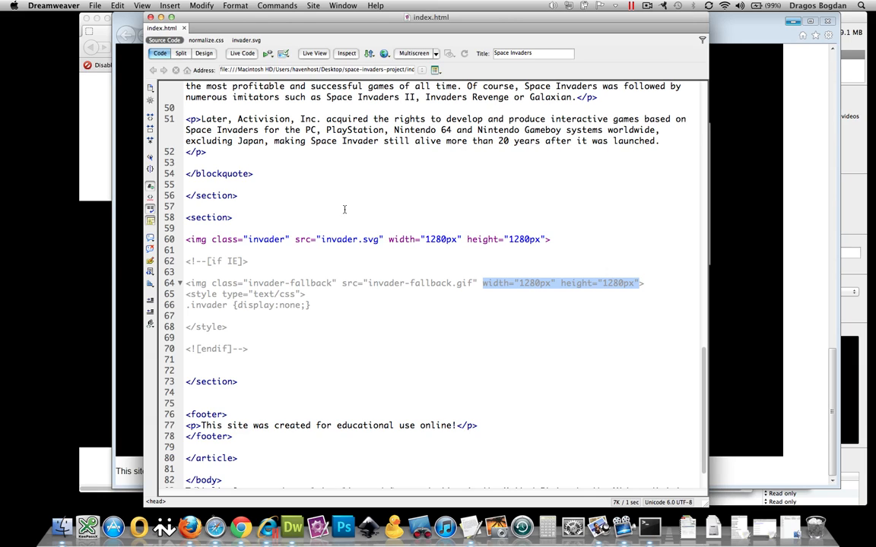